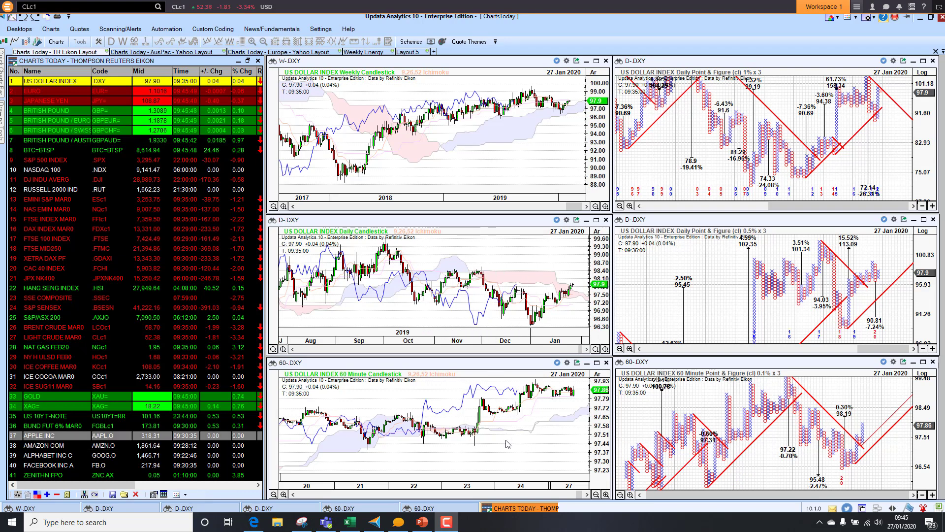
mouse_move(577, 284)
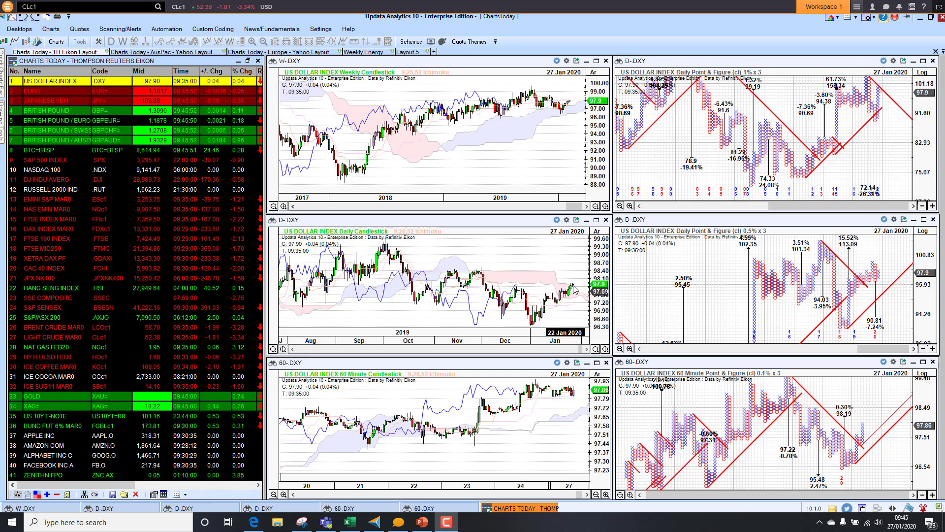
mouse_move(503, 279)
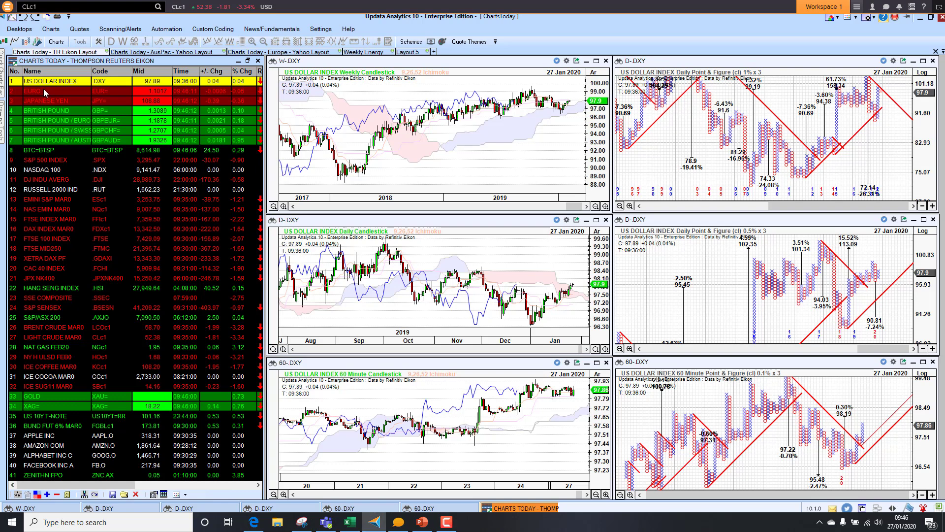
Load the Euro, Japanese Yen, British Pound and S&P 500 Index chart sets in turn
left_click(51, 91)
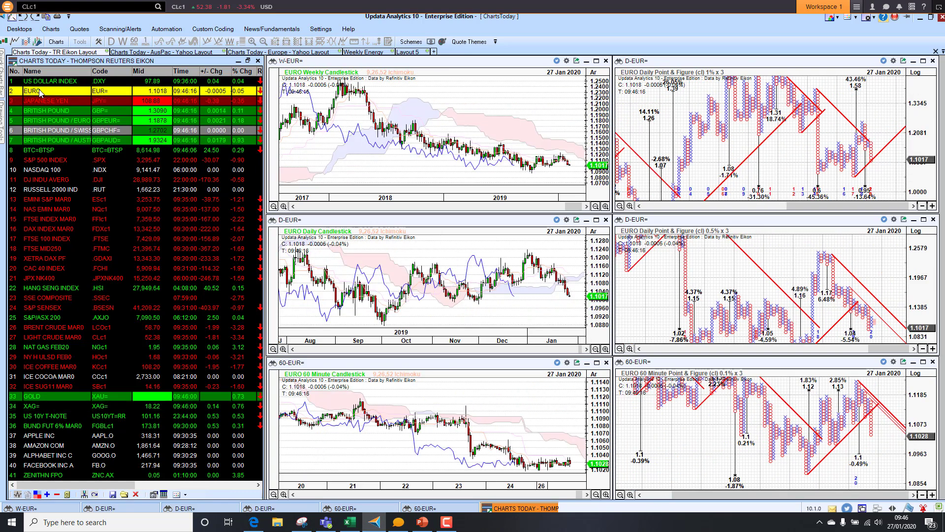
mouse_move(482, 260)
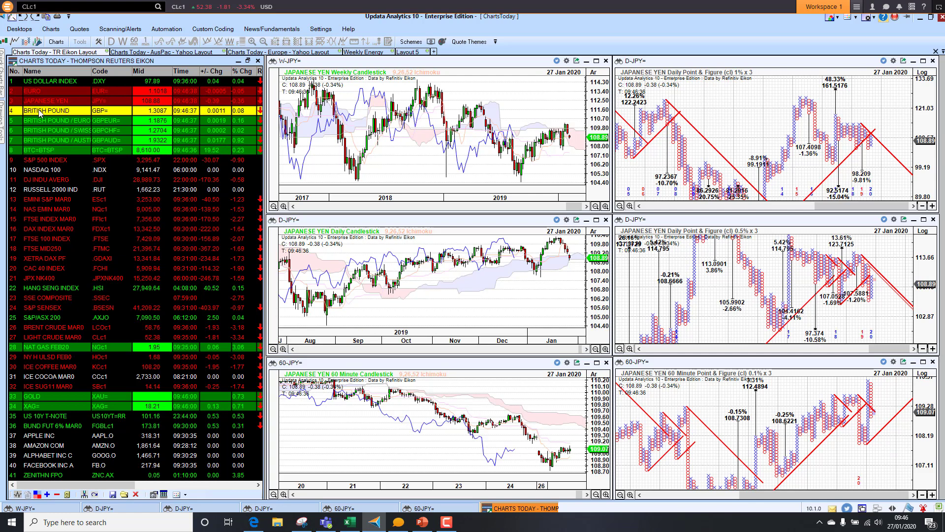
left_click(51, 110)
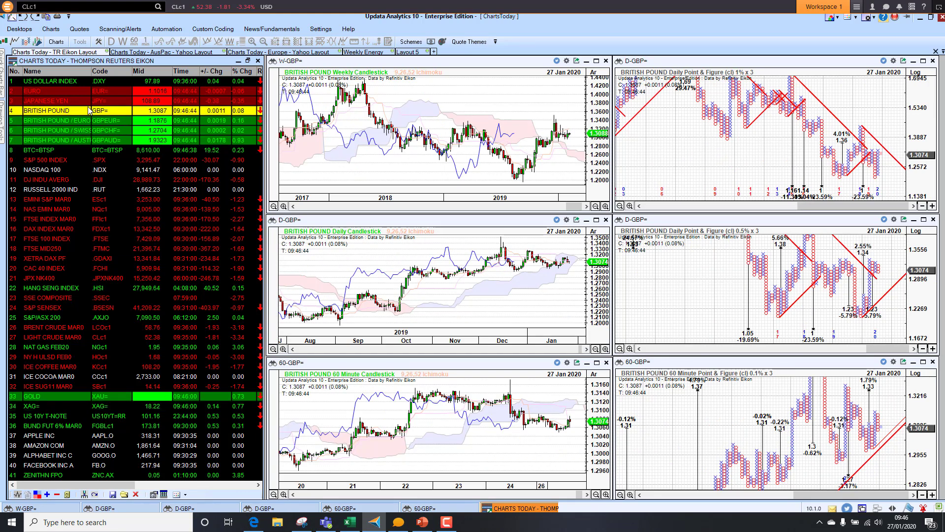
left_click(54, 120)
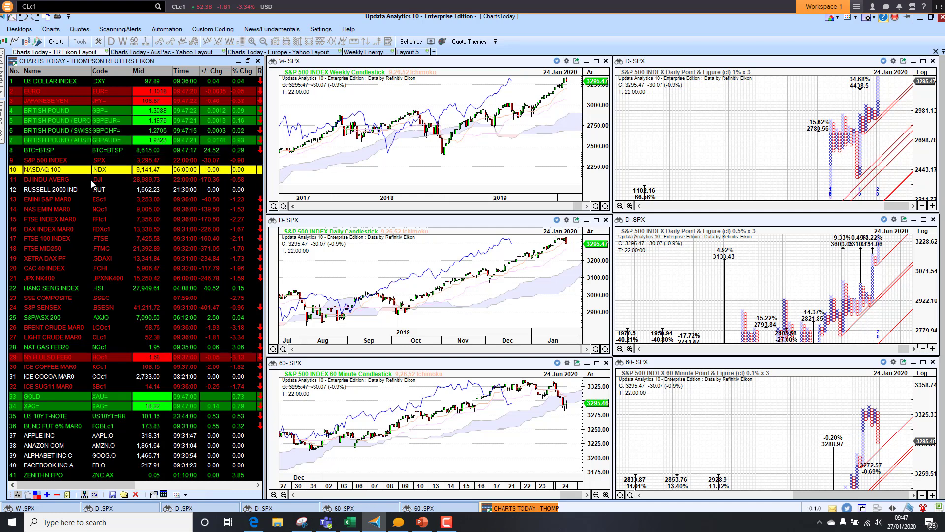
Step through the NASDAQ 100 and Russell 2000 charts, ending on the FTSE 100 Index
left_click(51, 169)
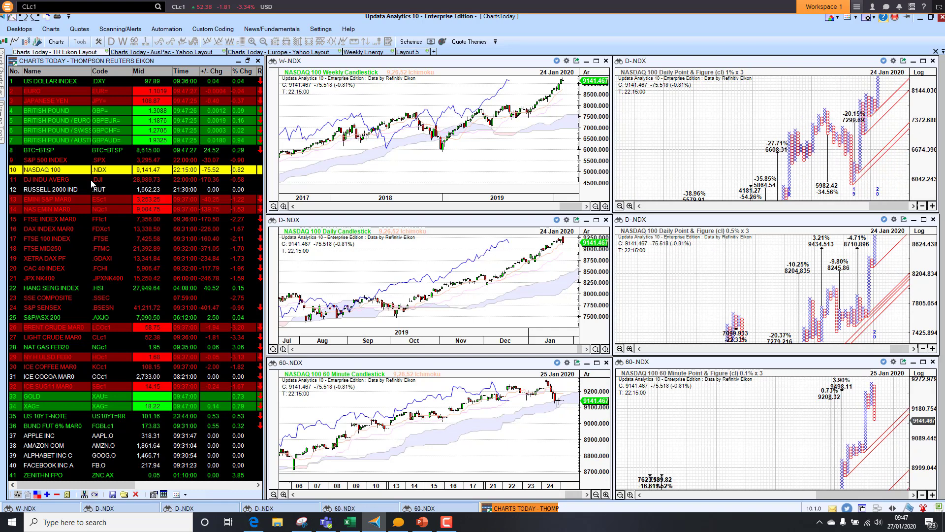
mouse_move(543, 424)
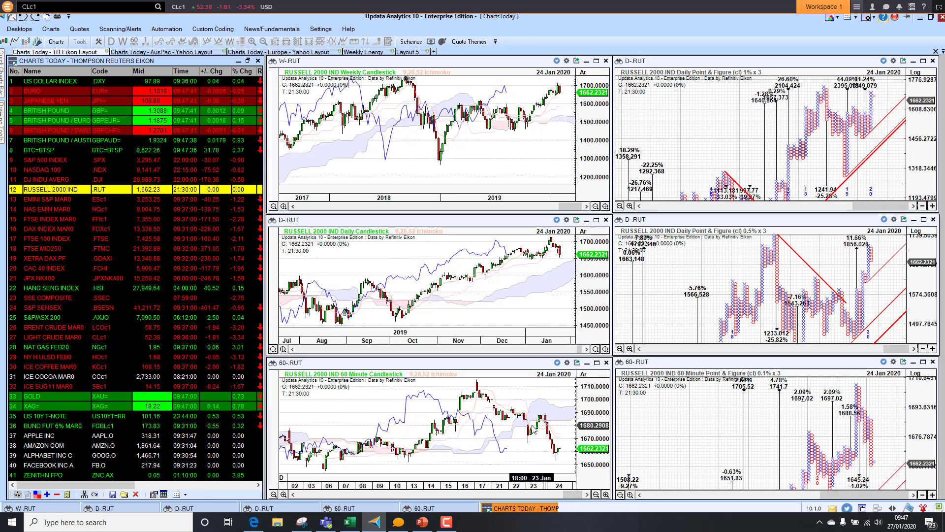
left_click(51, 199)
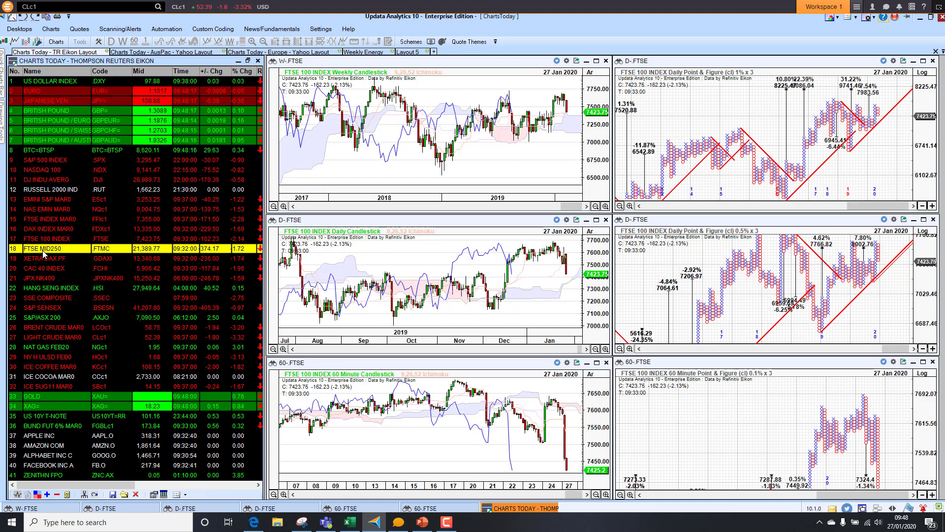
Advance from FTSE MID250 through the following indices to the Hang Seng Index charts
left_click(45, 248)
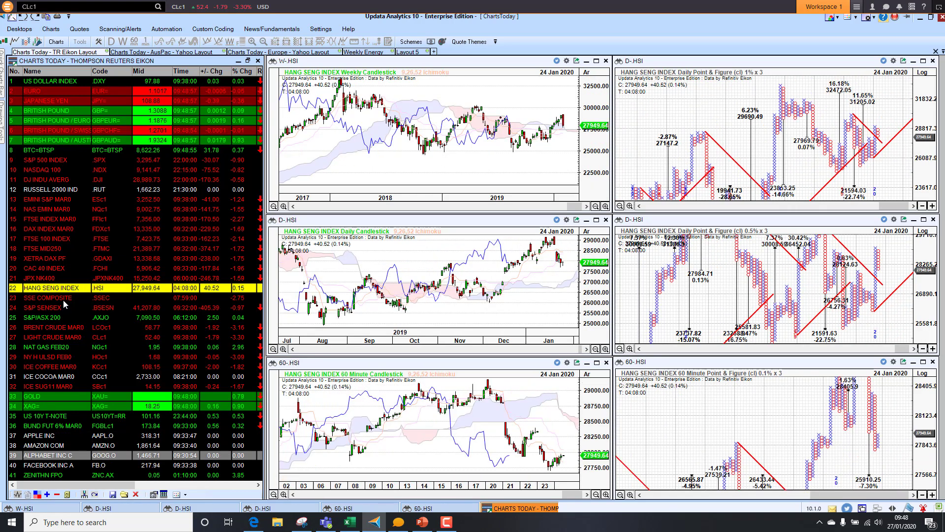
Step through the SSE Composite, S&P Sensex and S&P/ASX 200 charts, then Brent Crude March
left_click(48, 297)
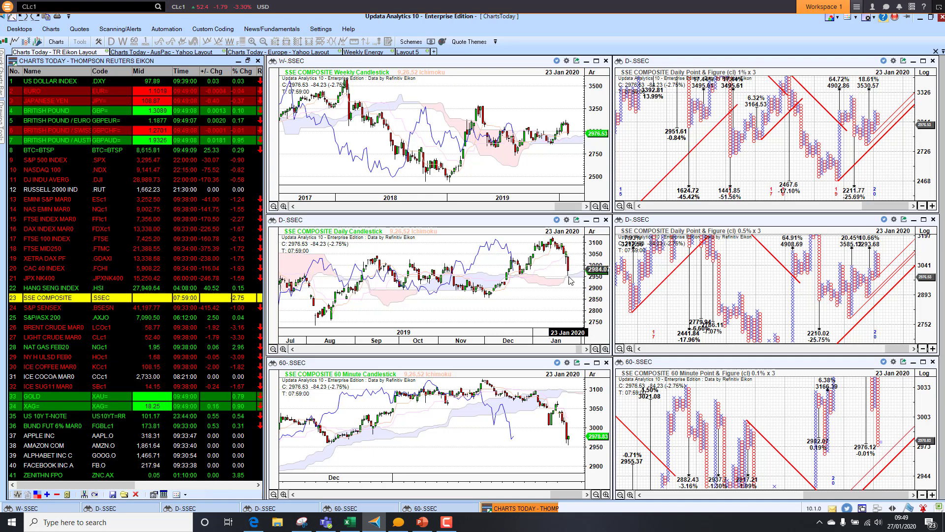
mouse_move(551, 303)
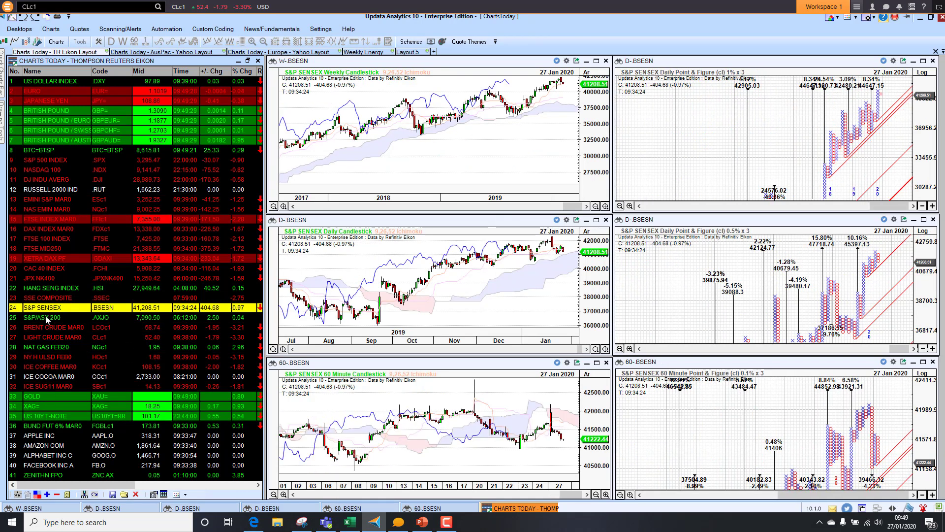
left_click(46, 317)
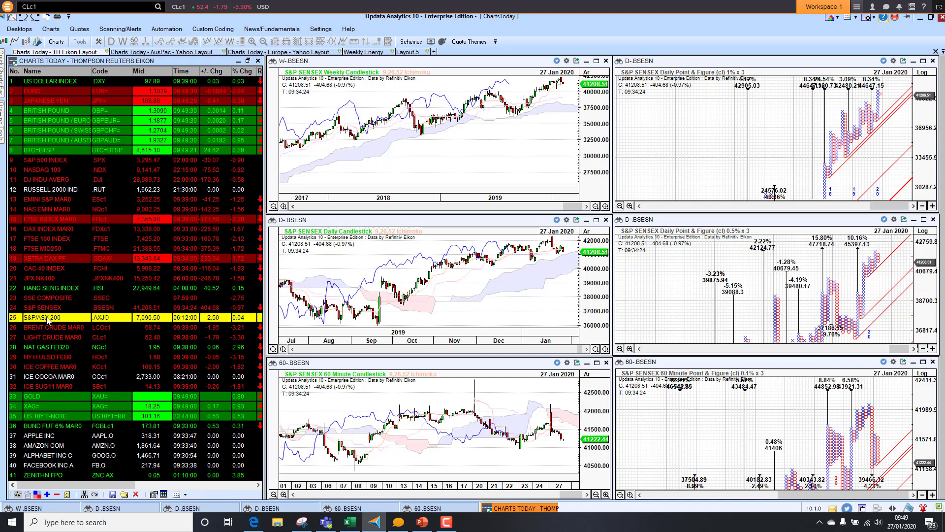
left_click(52, 317)
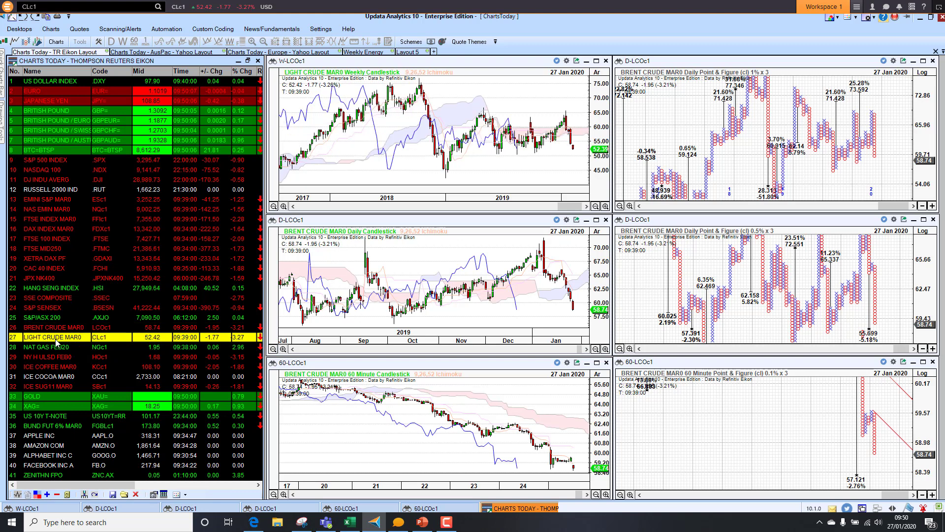
Cycle Light Crude, NY heating oil and US 10Y T-Note charts, ending on Bund Future 6% March
left_click(54, 336)
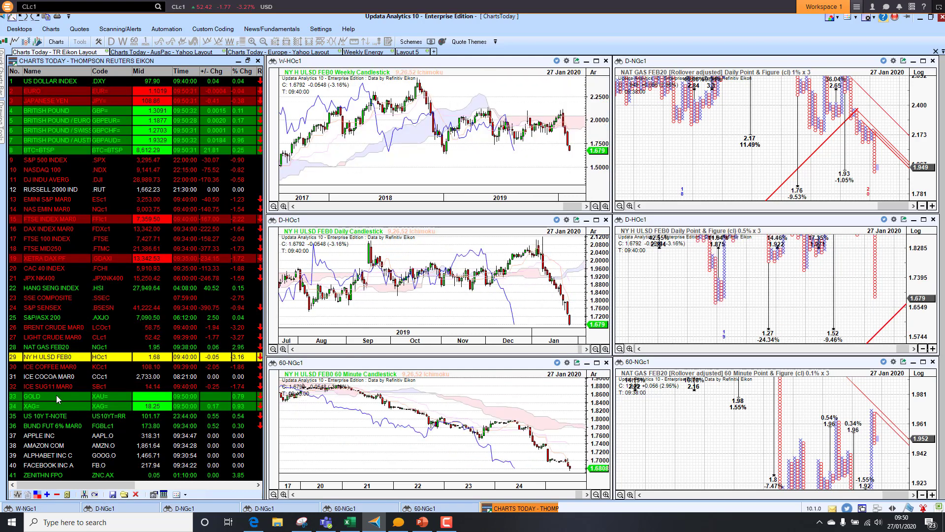
left_click(32, 395)
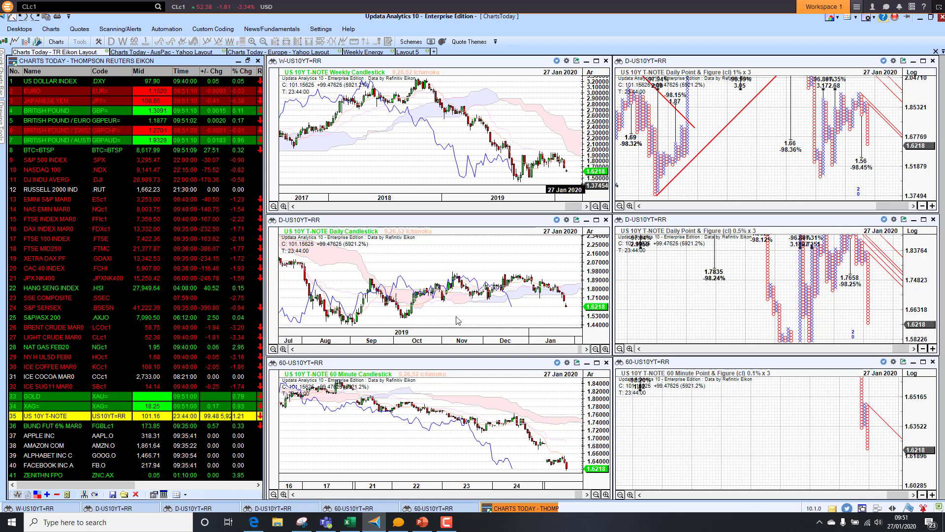
mouse_move(567, 455)
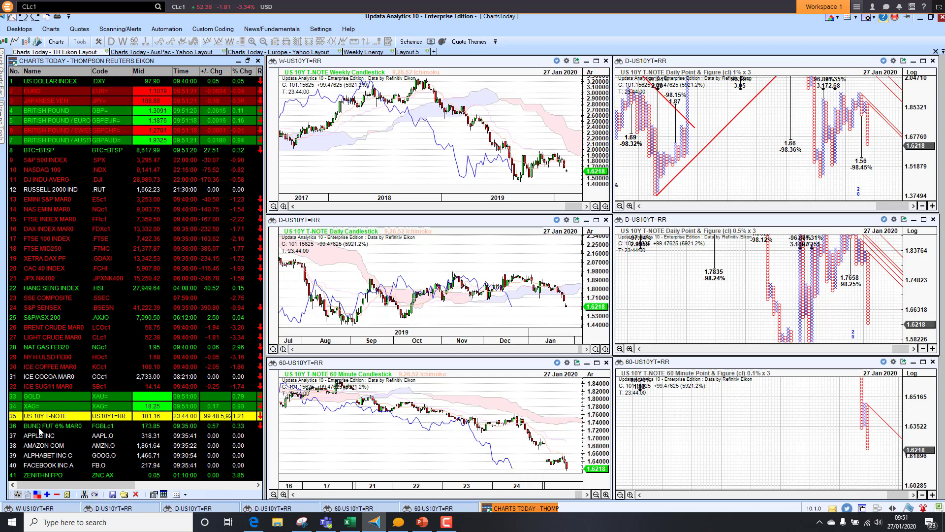
left_click(51, 425)
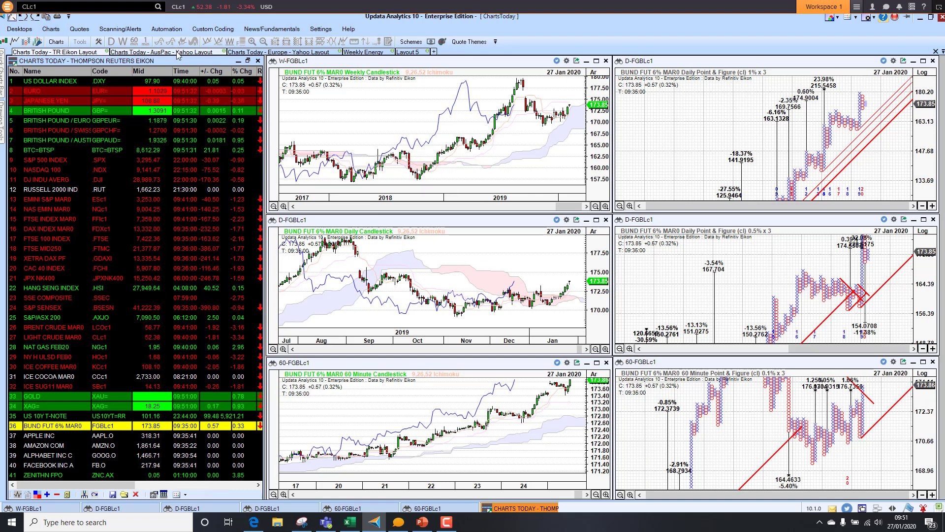
Move through the Nifty 50 and Dow 30 watchlists to NASDAQ100, showing Intuit Inc
left_click(742, 507)
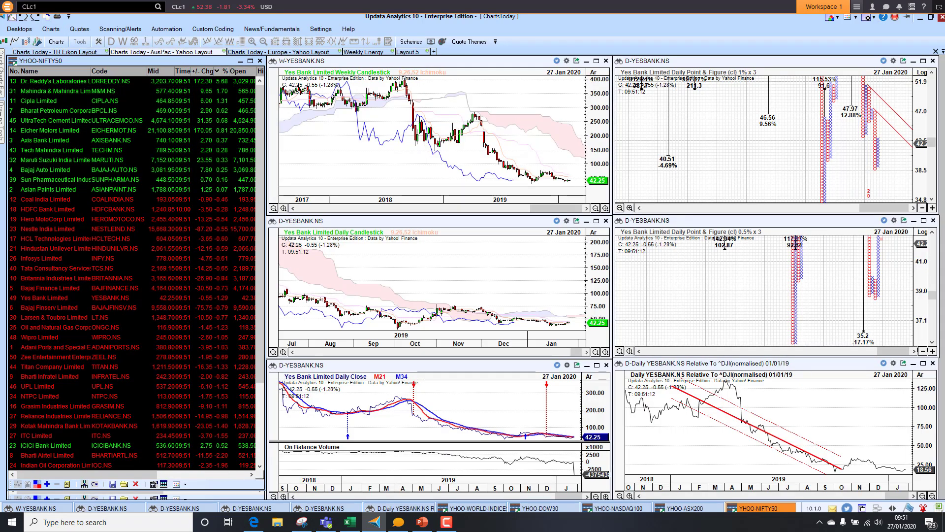
left_click(542, 507)
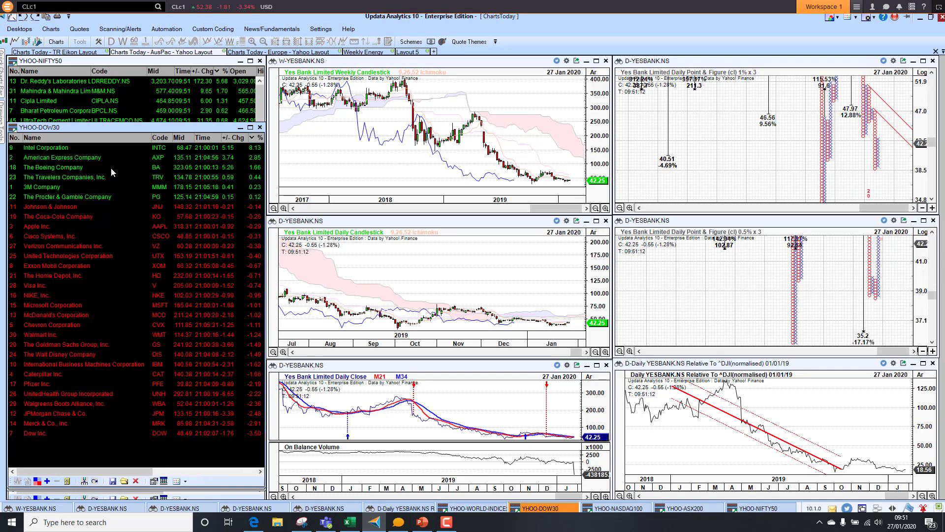
left_click(60, 147)
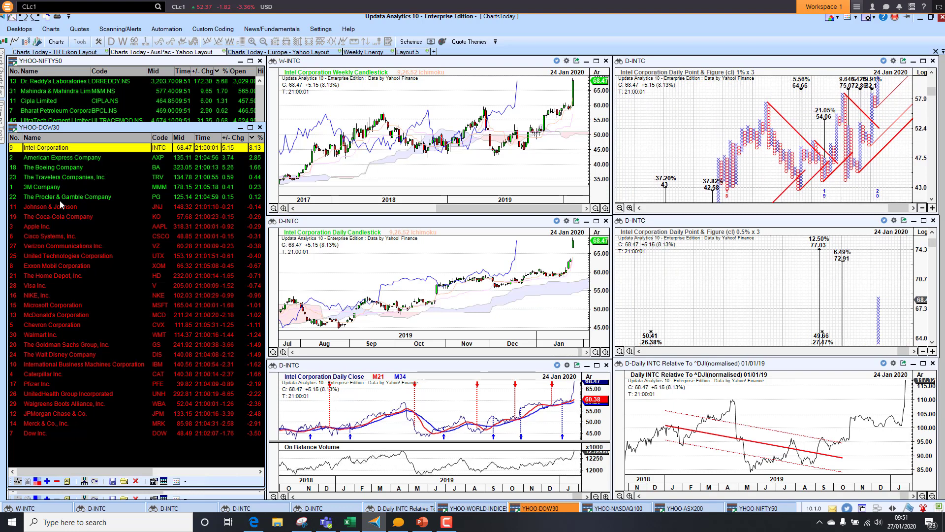
mouse_move(80, 161)
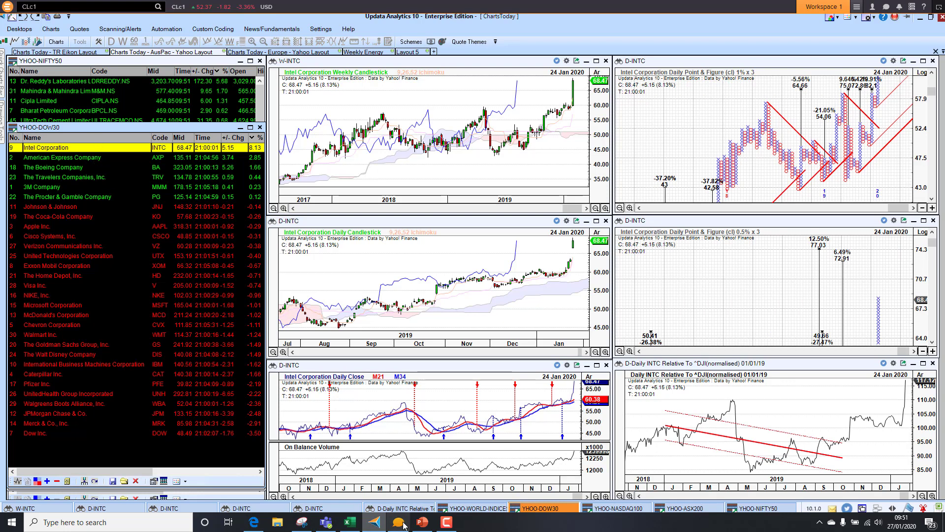
left_click(616, 507)
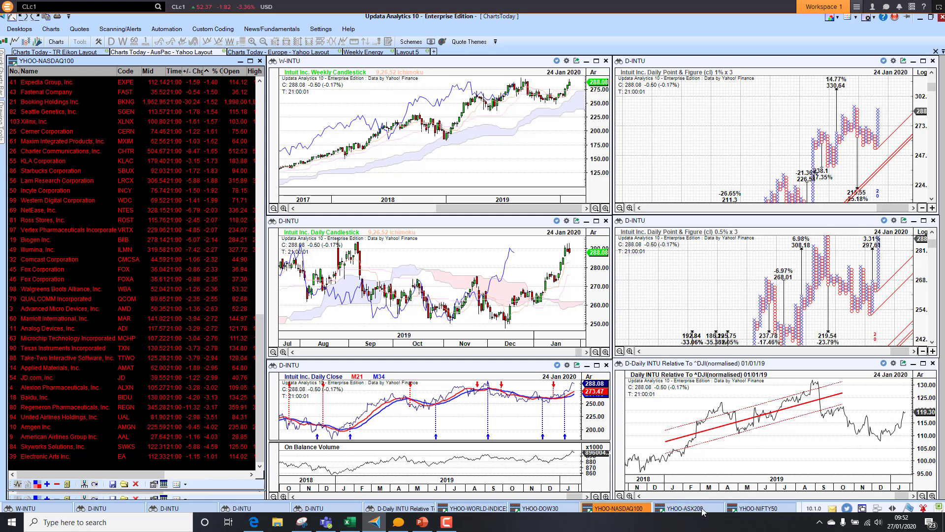
Switch through ASX200 to NIFTY50, review Dr. Reddy's and Vedanta, ending on NMC Health Plc
left_click(685, 507)
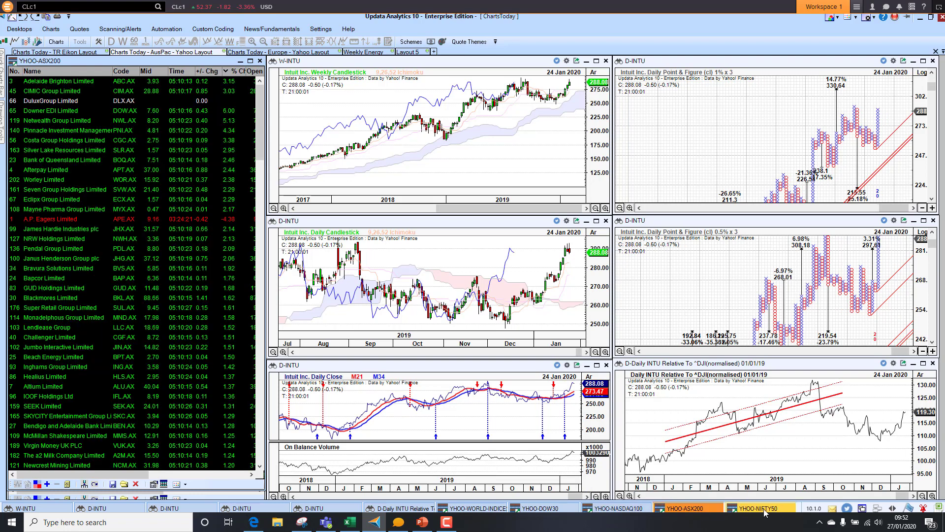
left_click(762, 507)
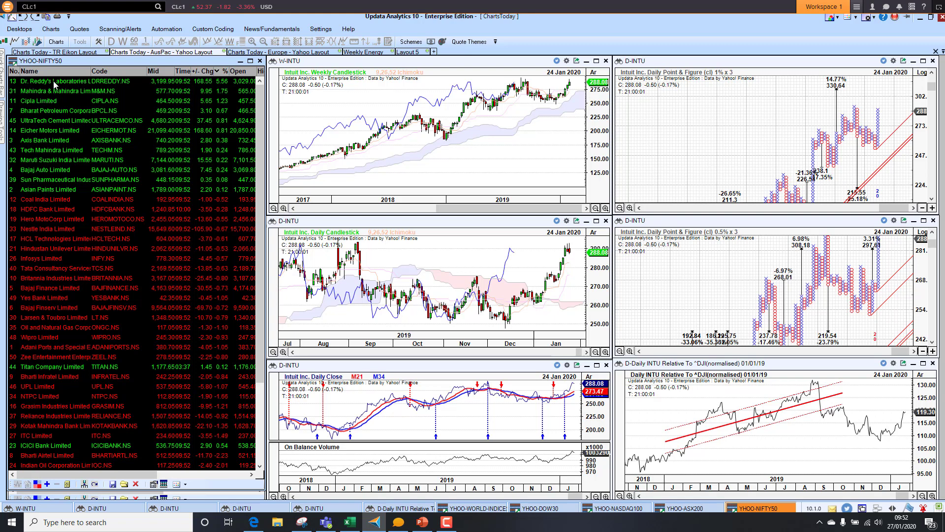
left_click(48, 80)
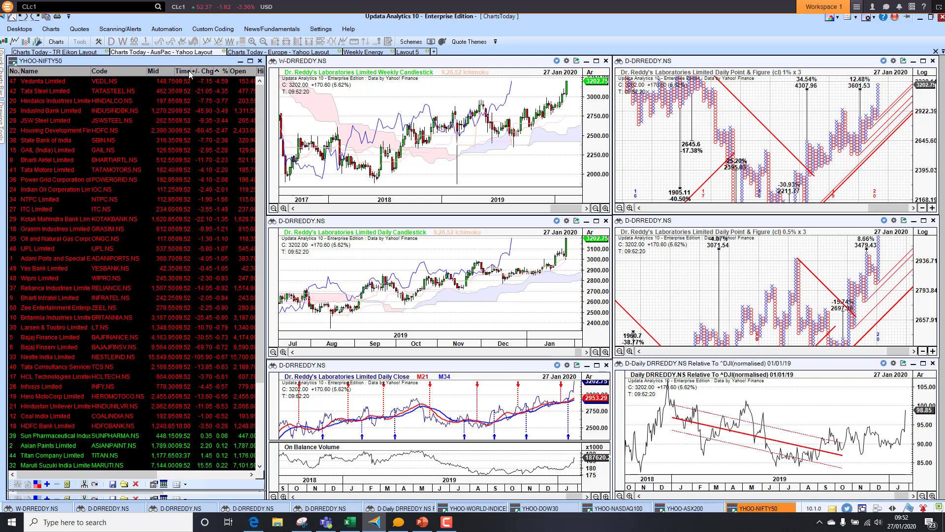
left_click(46, 81)
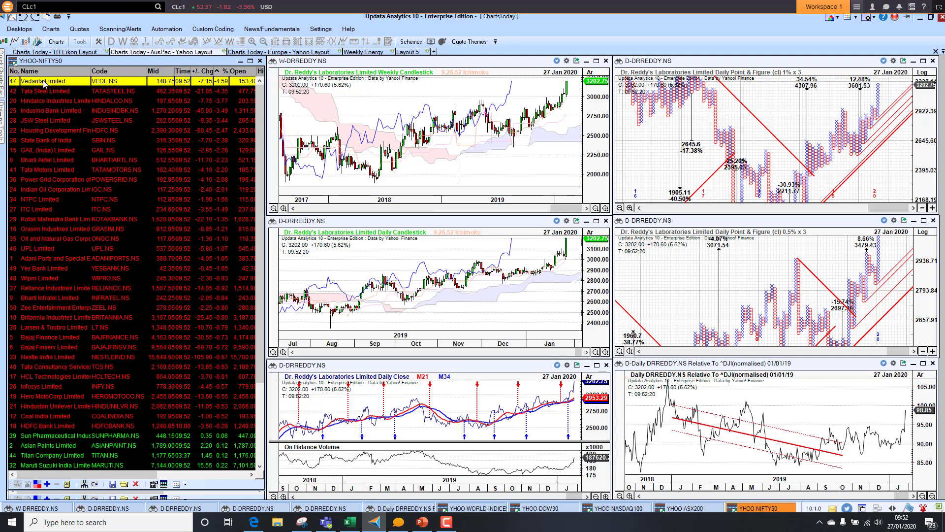
left_click(42, 80)
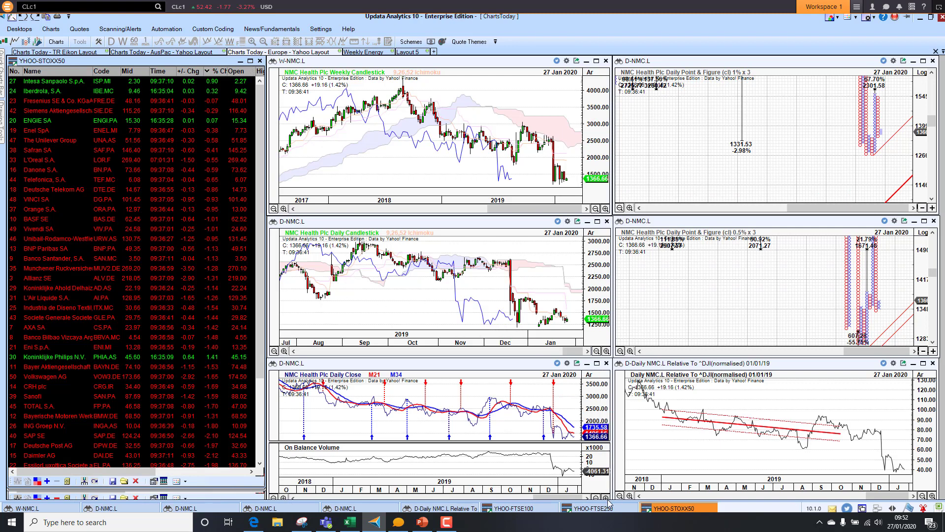
Show the FTSE100 watchlist sorted by percentage change, biggest fallers first
left_click(511, 507)
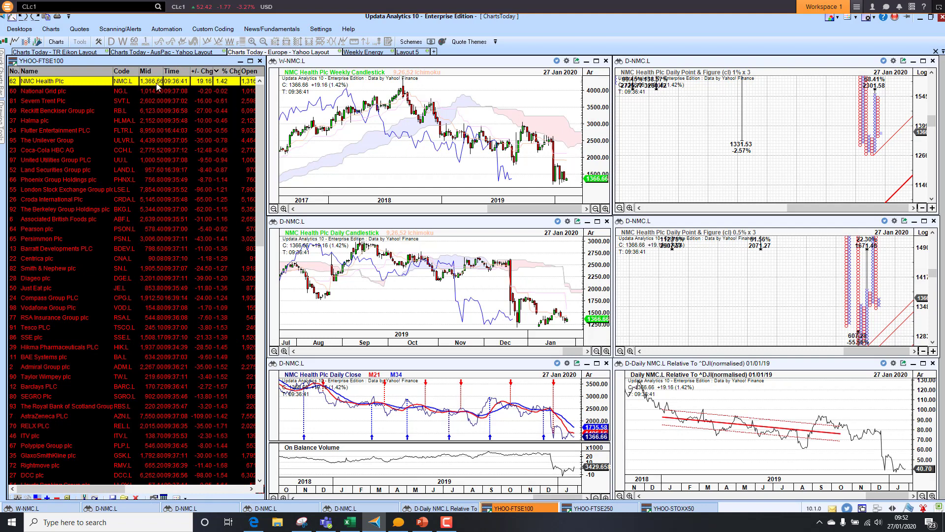
left_click(217, 73)
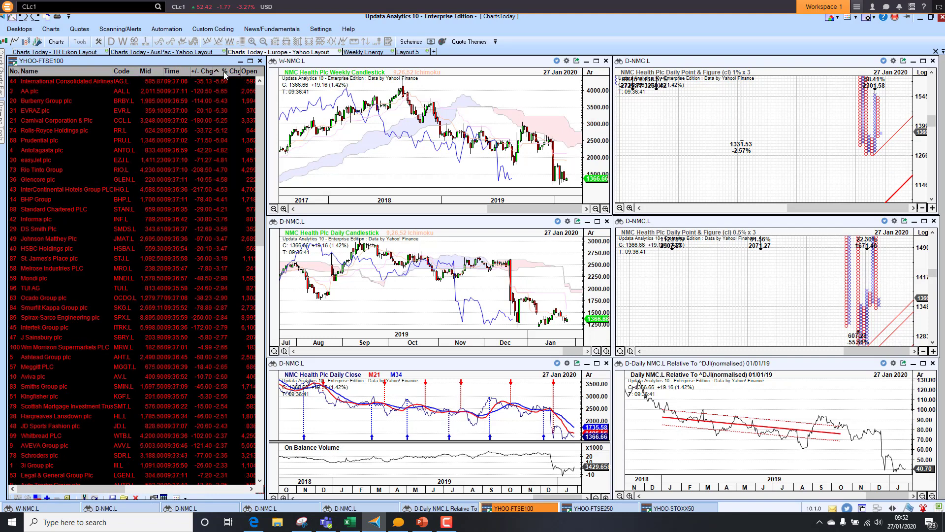
left_click(226, 71)
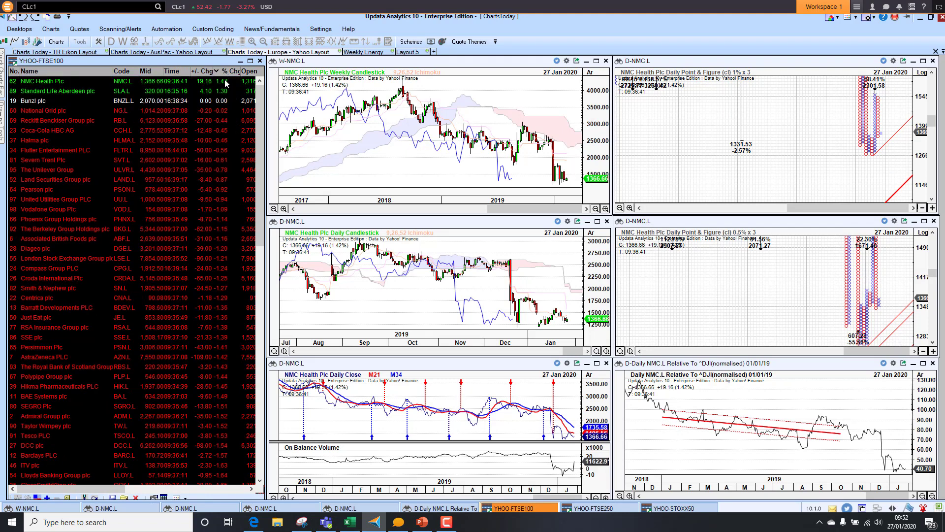
mouse_move(504, 232)
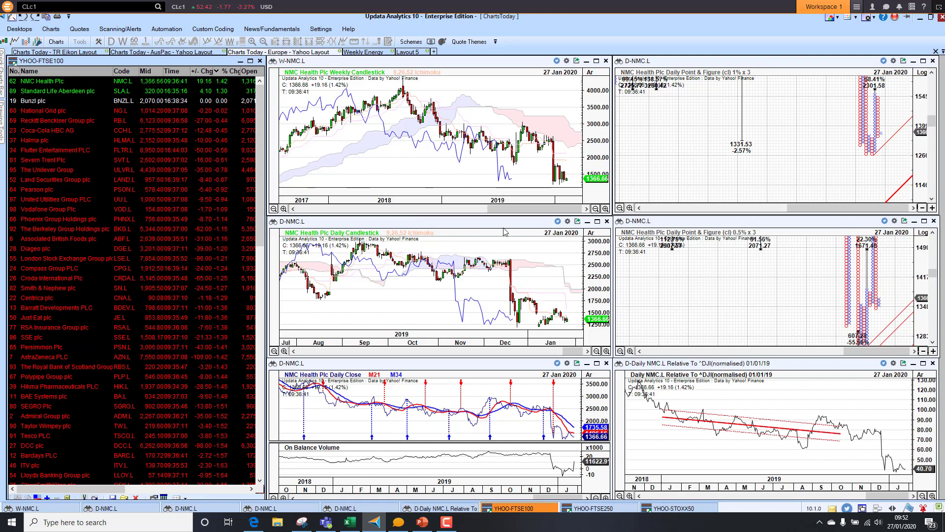
left_click(196, 70)
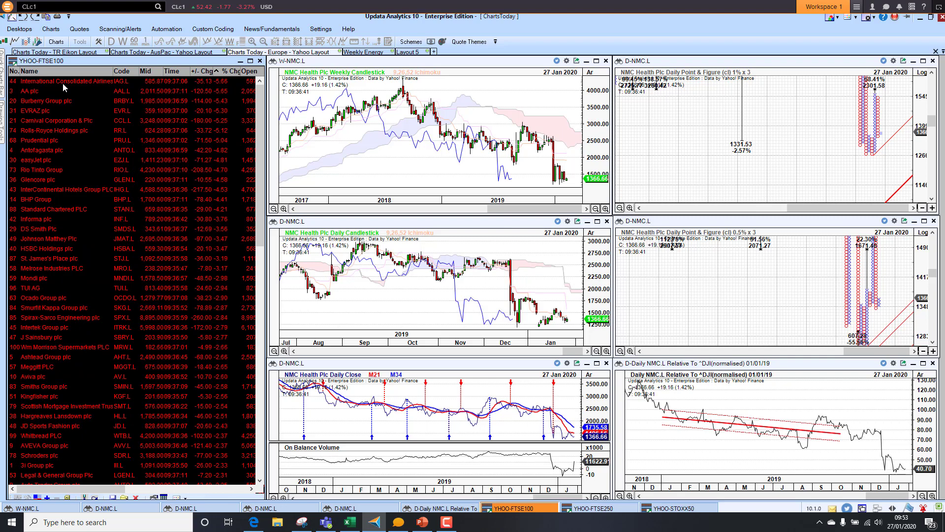
Load International Consolidated Airlines charts, then Finablr PLC from the FTSE250 list
left_click(66, 81)
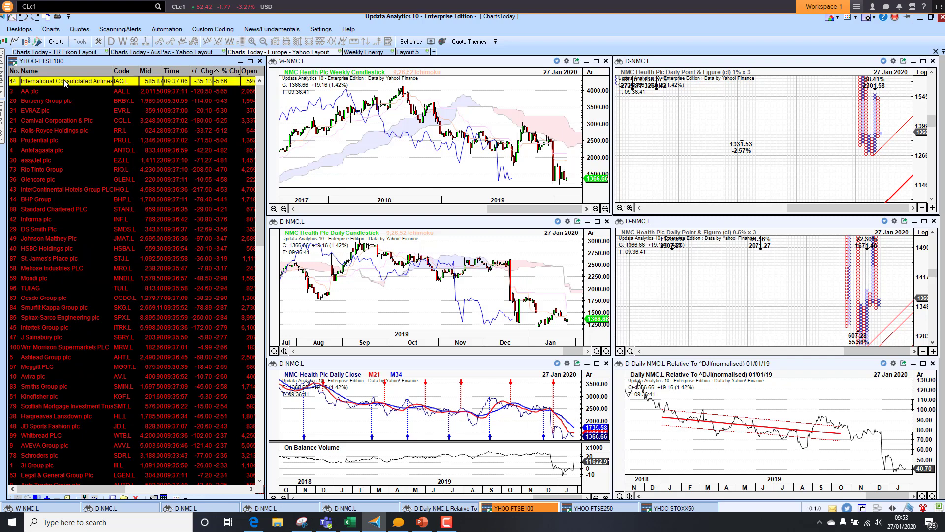
left_click(60, 81)
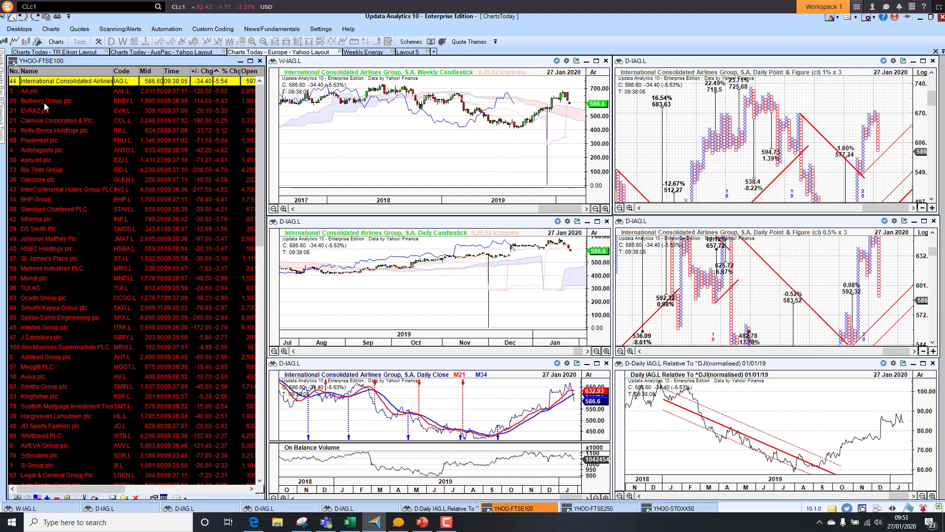
left_click(46, 101)
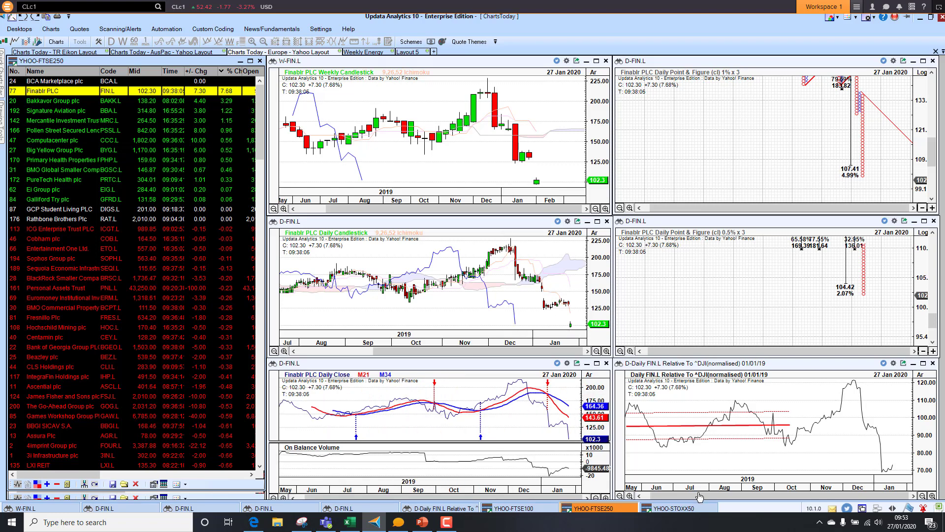
Load Intesa Sanpaolo S.p.A. charts from the STOXX50 watchlist
left_click(674, 507)
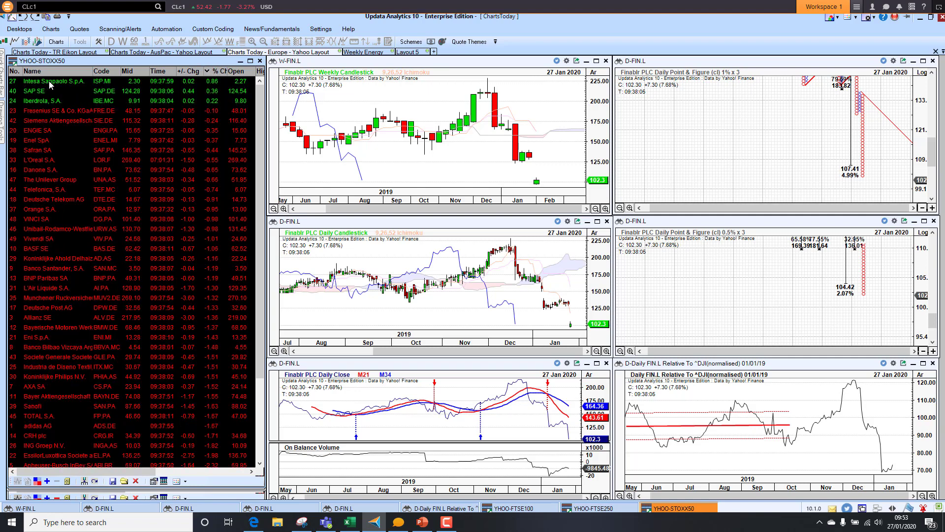
left_click(54, 82)
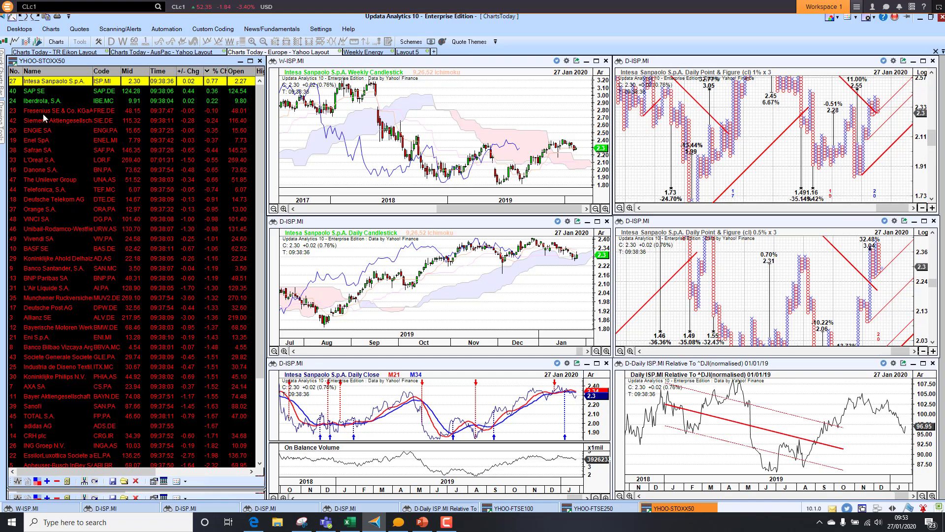
mouse_move(215, 71)
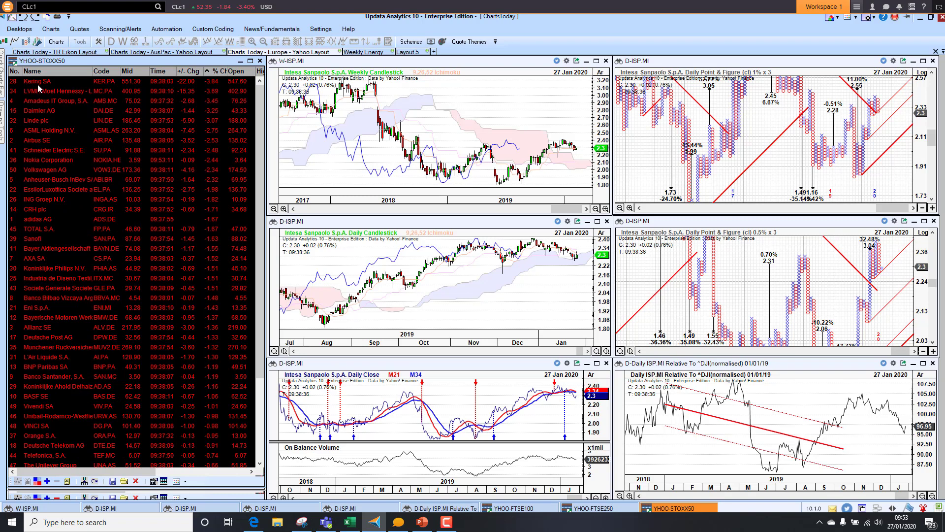
Load Kering SA charts, then LVMH Moet Hennessy charts from the STOXX50 list
left_click(38, 81)
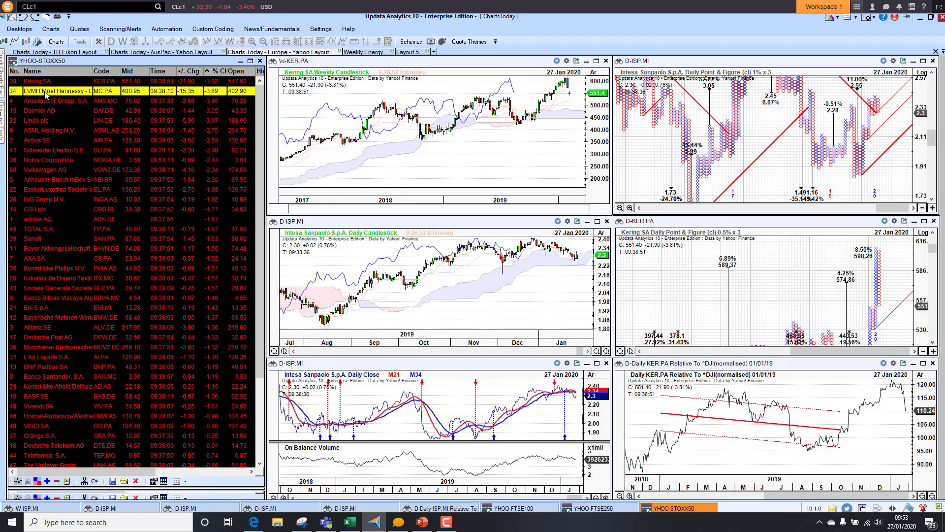
left_click(54, 90)
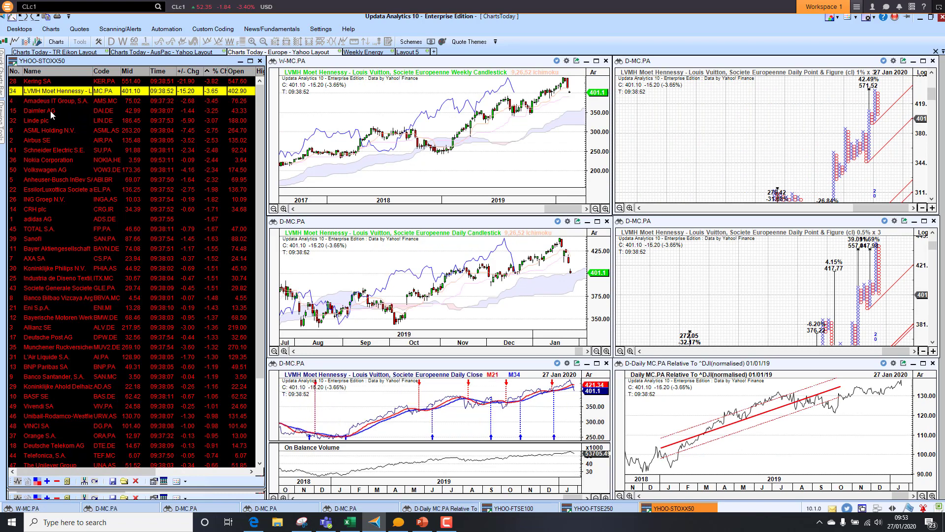
mouse_move(220, 142)
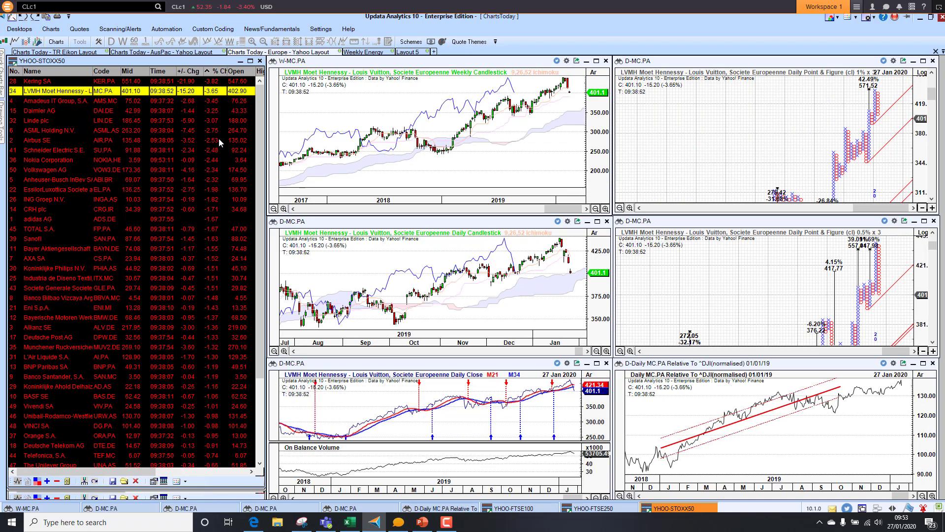
mouse_move(369, 393)
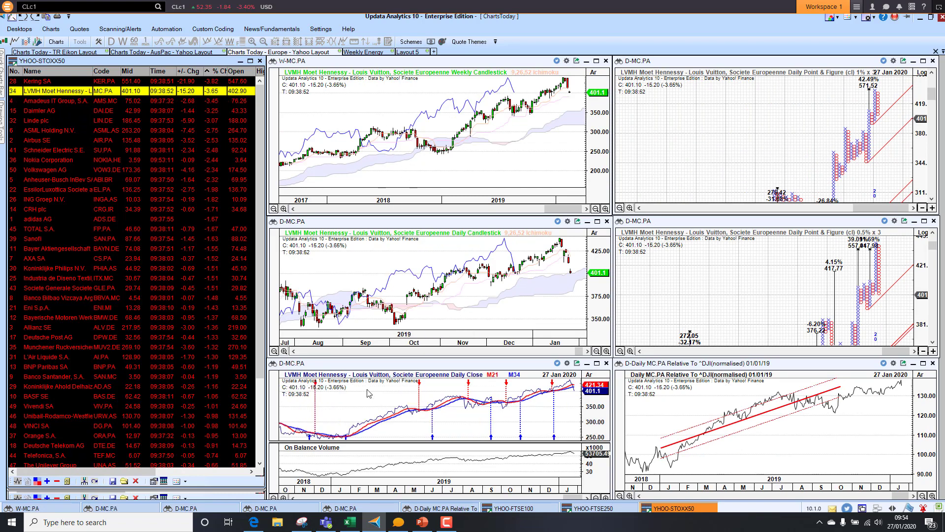